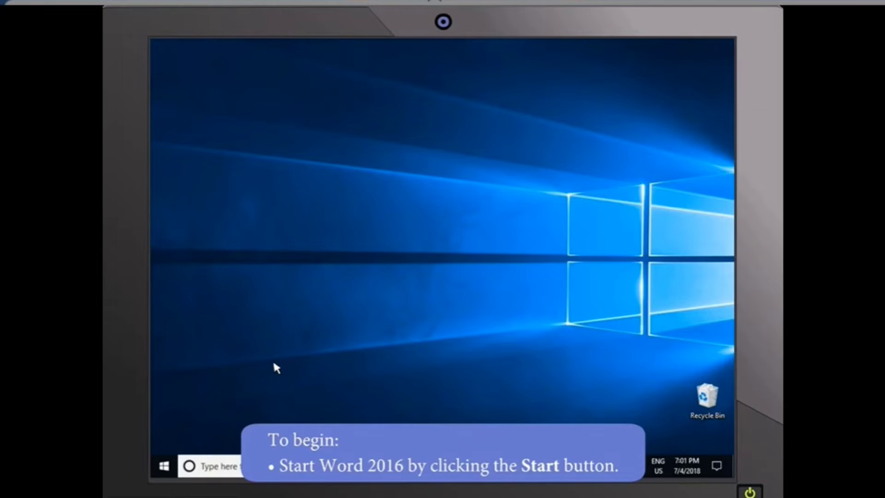
- Launch Word 2016 from the Start menu's app list
click(164, 465)
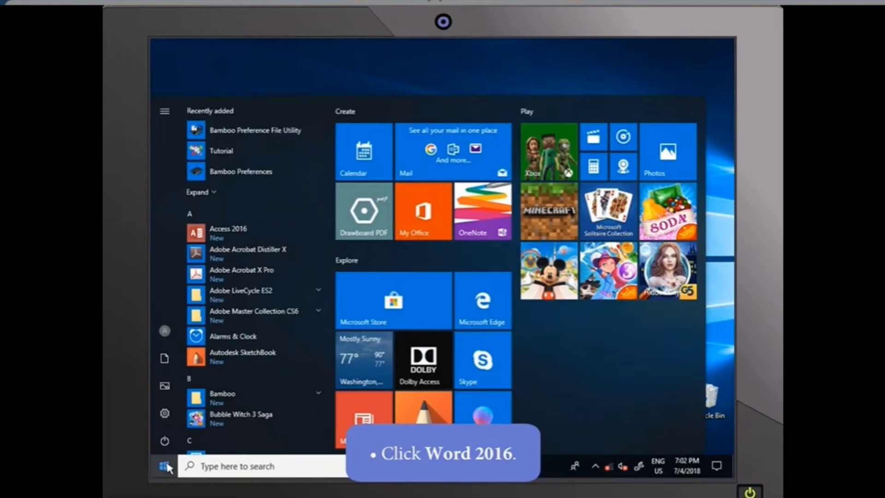
scroll(down, 3)
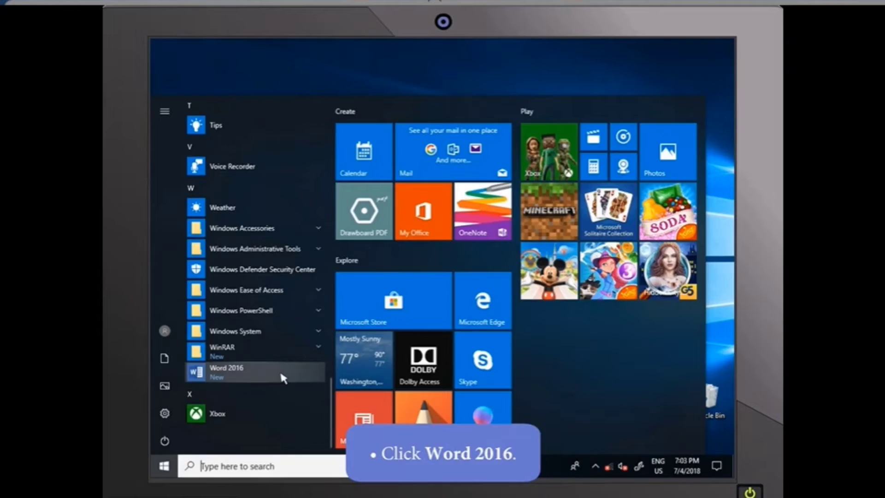
click(226, 372)
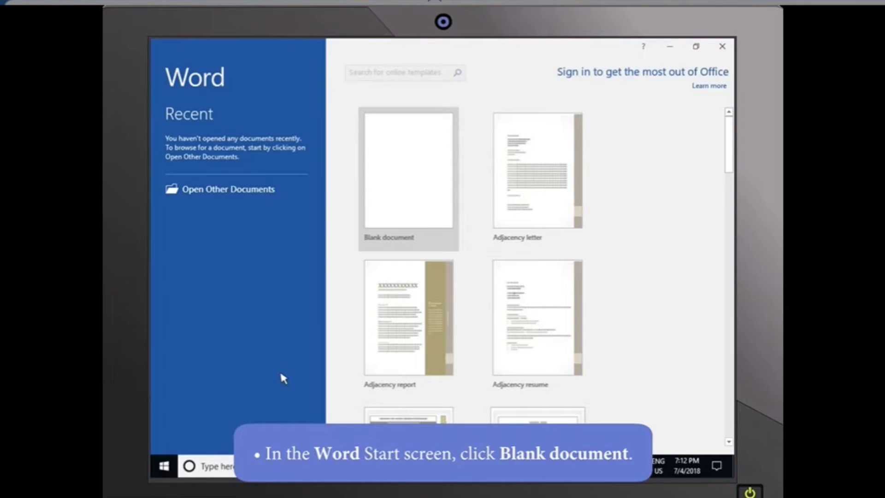
mouse_move(333, 302)
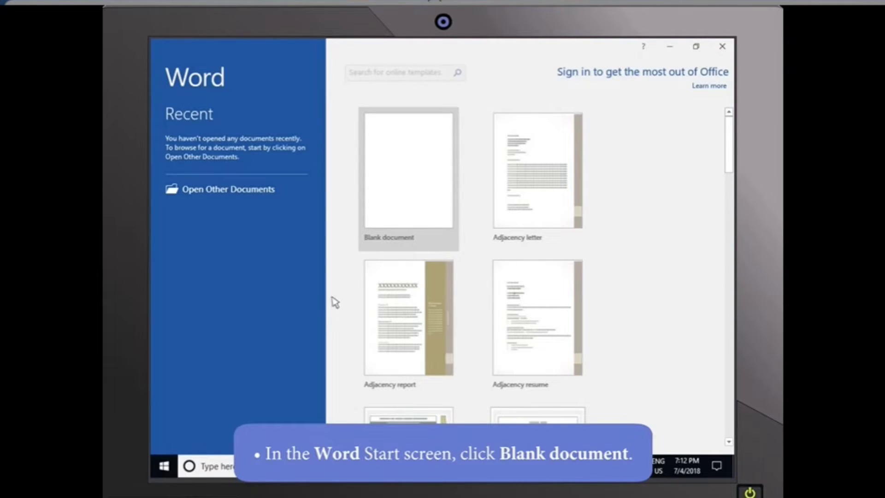
- Create a new blank document from the Word start screen
click(407, 172)
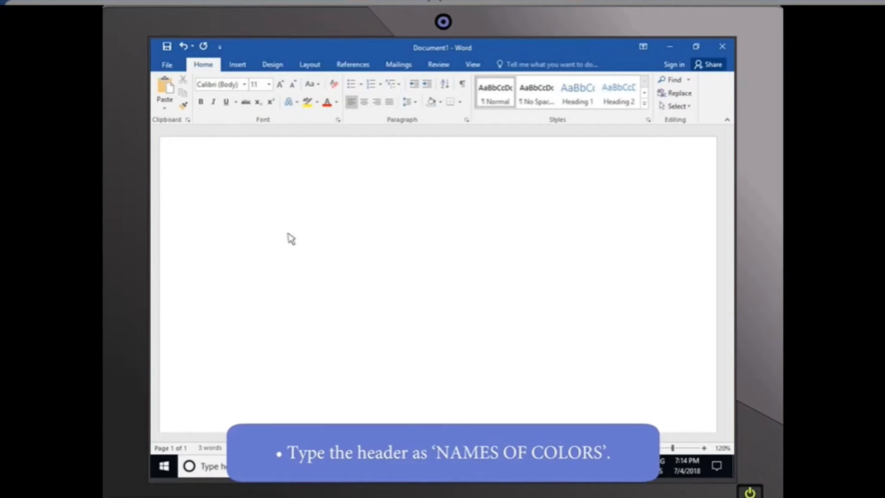
- Type the heading NAMES OF COLORS and the colour names Red through Pink, Yellow
text(NAMES OF COLORS)
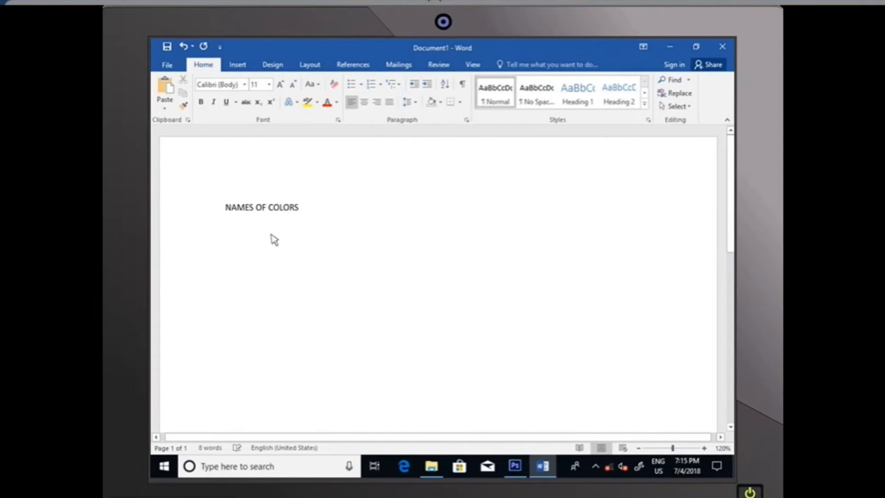
text(Red)
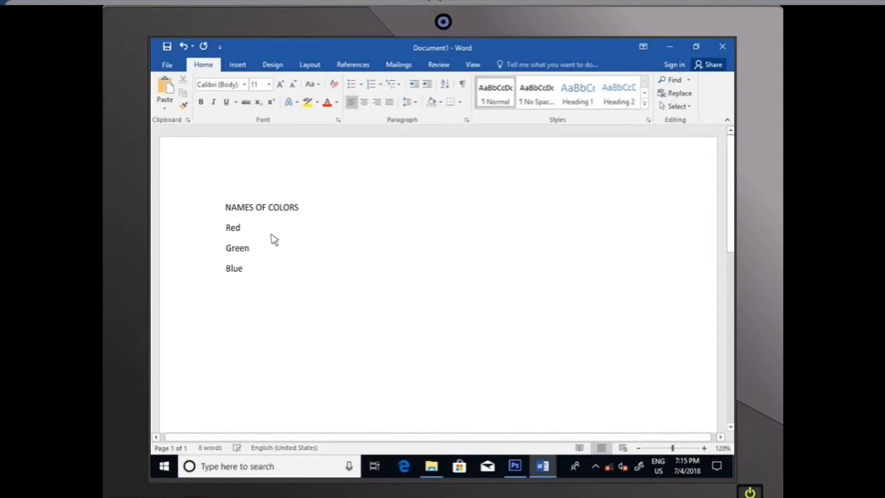
text(Pink)
text(Yellow)
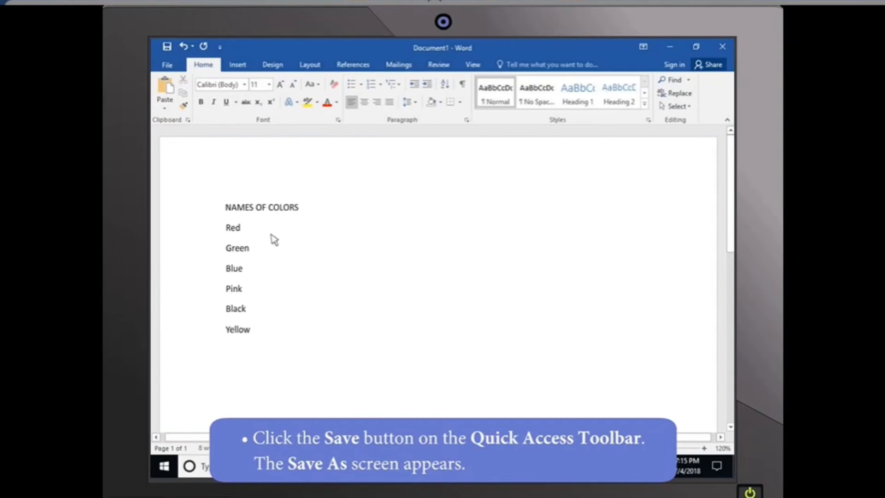
mouse_move(181, 69)
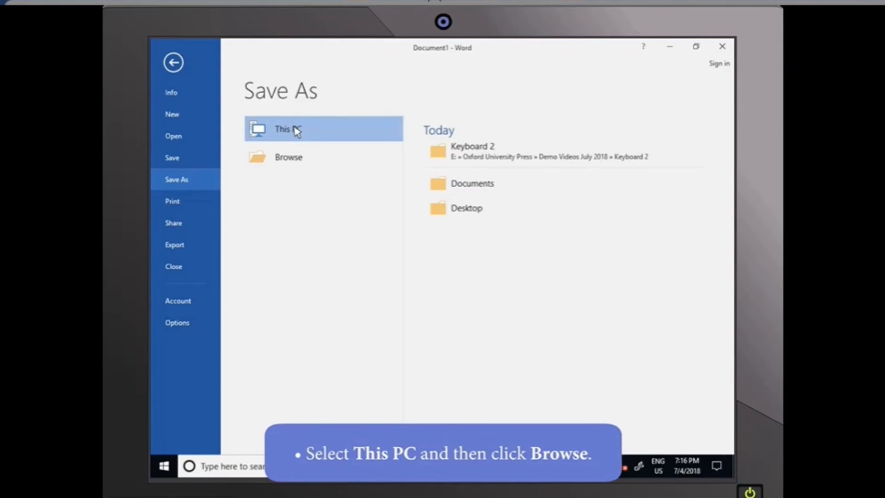
- Browse This PC to open the Save As dialog
click(288, 156)
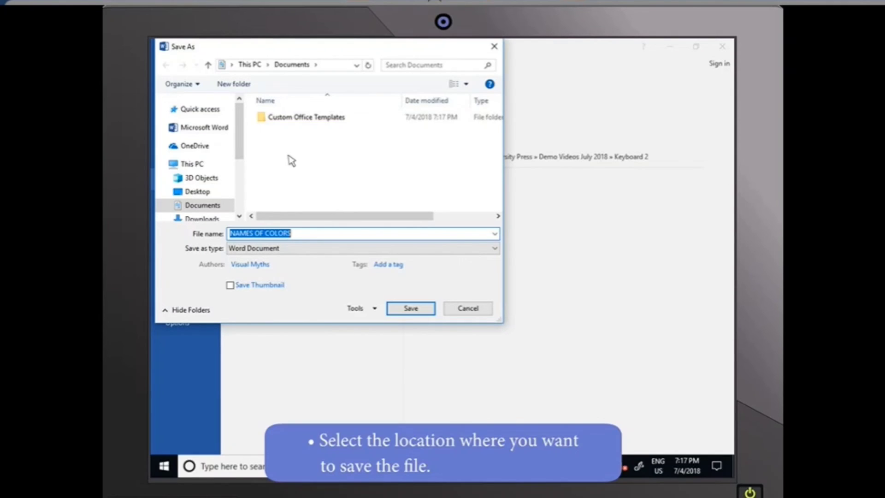
mouse_move(232, 184)
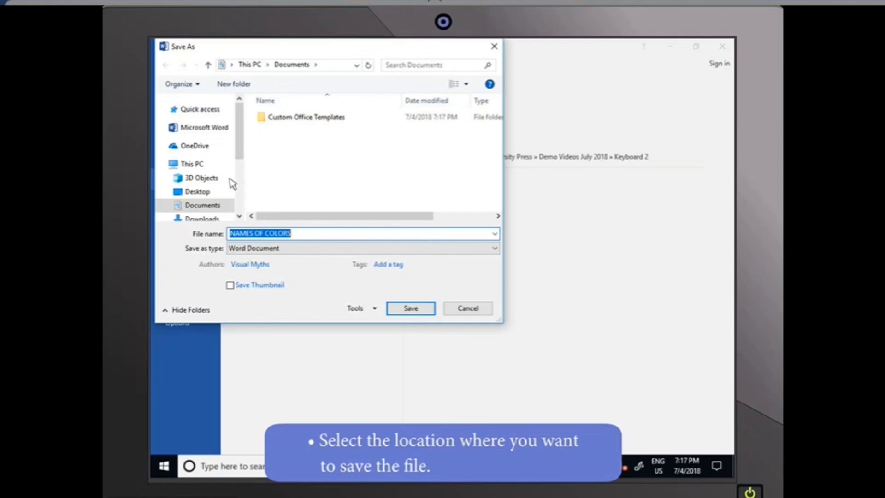
- Save the document to the Desktop under the name 'Colors'
click(196, 191)
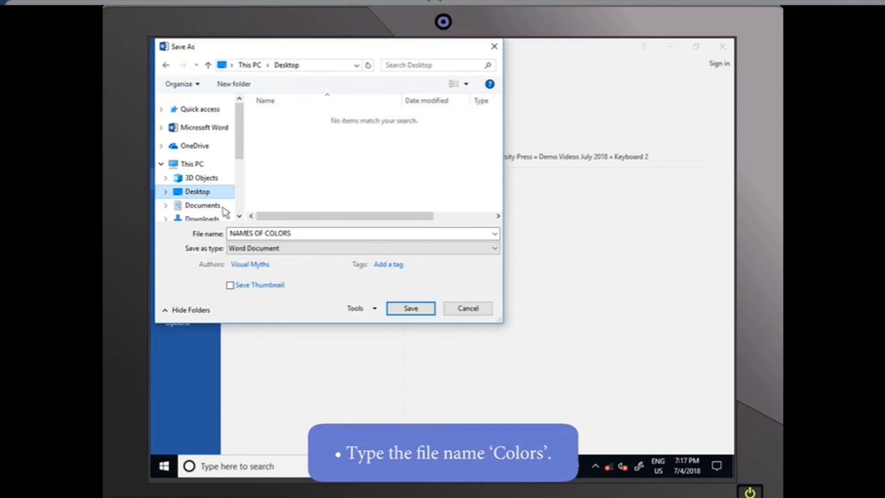
text(Colors)
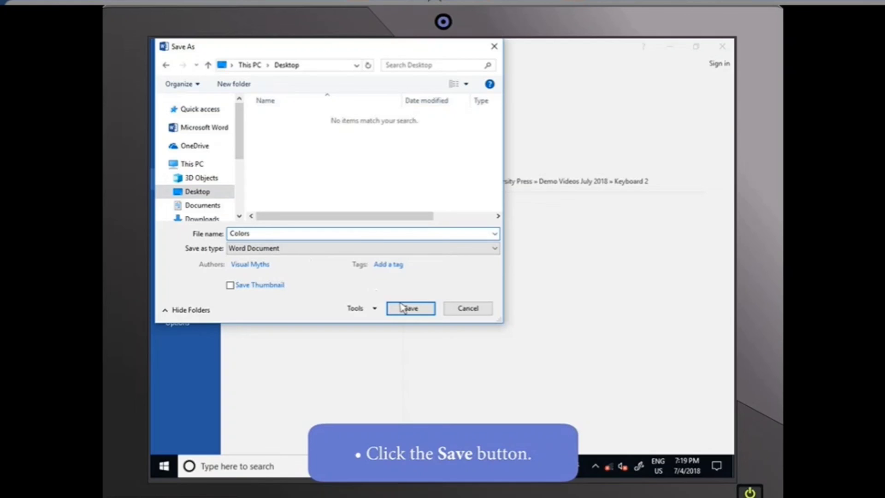
click(411, 308)
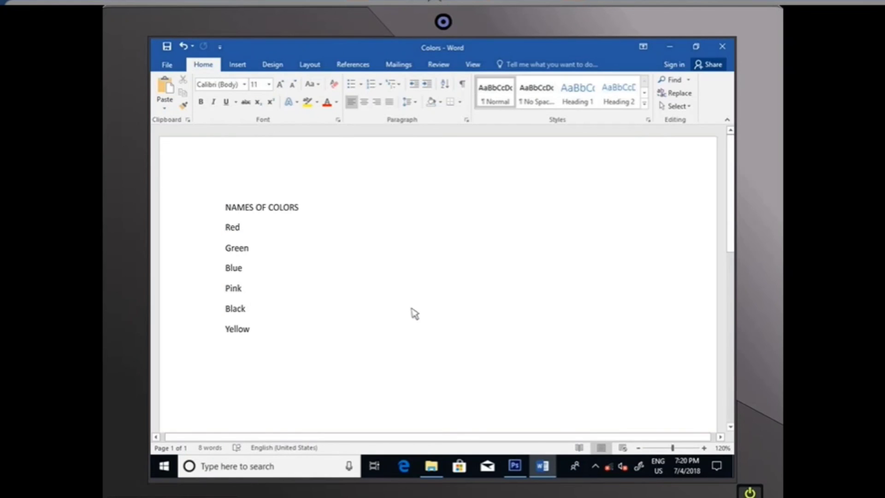